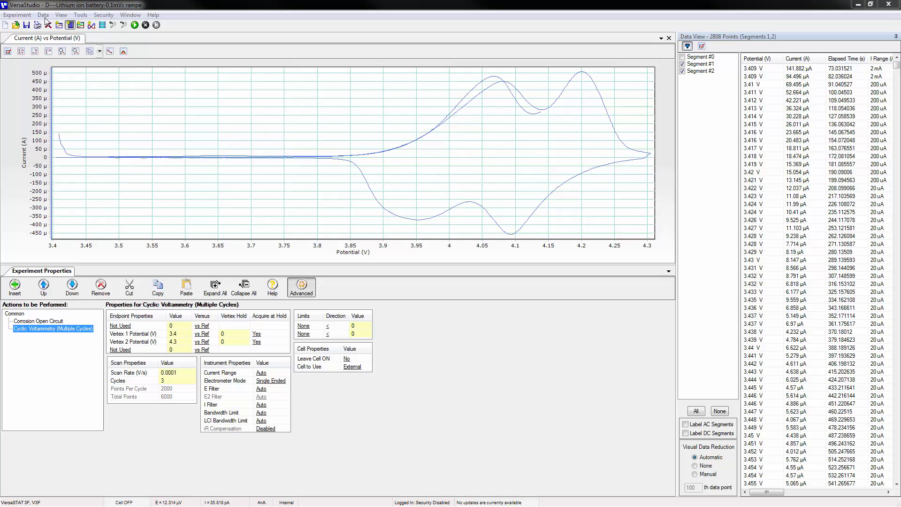
Step: Add an E vs t graph from View > Add Graph and flip between the two graph tabs
left_click(60, 14)
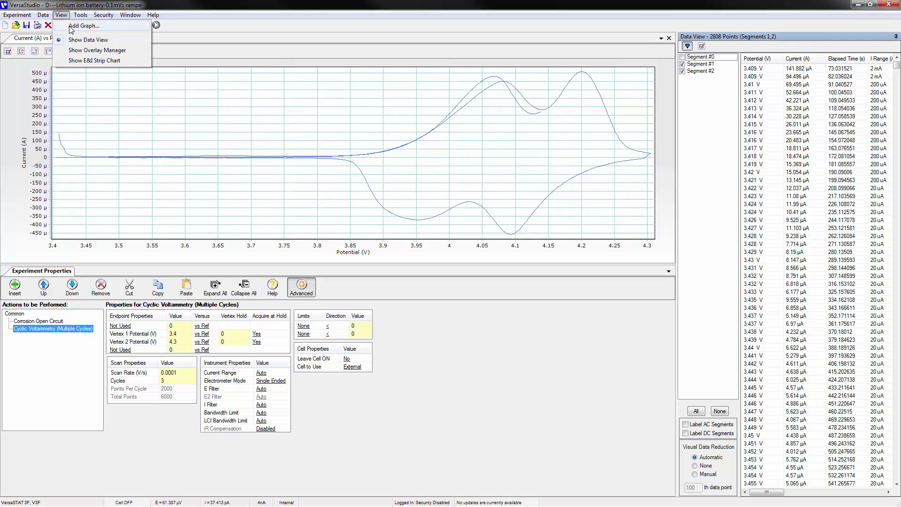
left_click(83, 25)
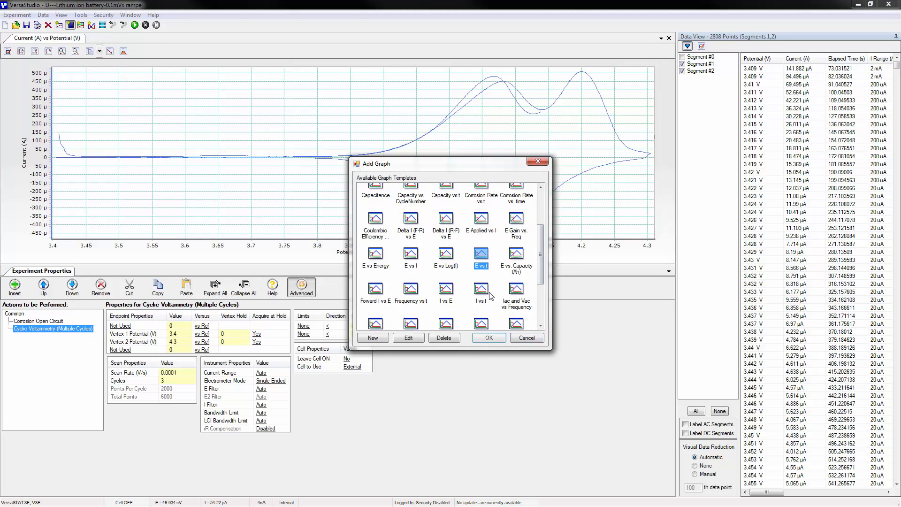
left_click(487, 337)
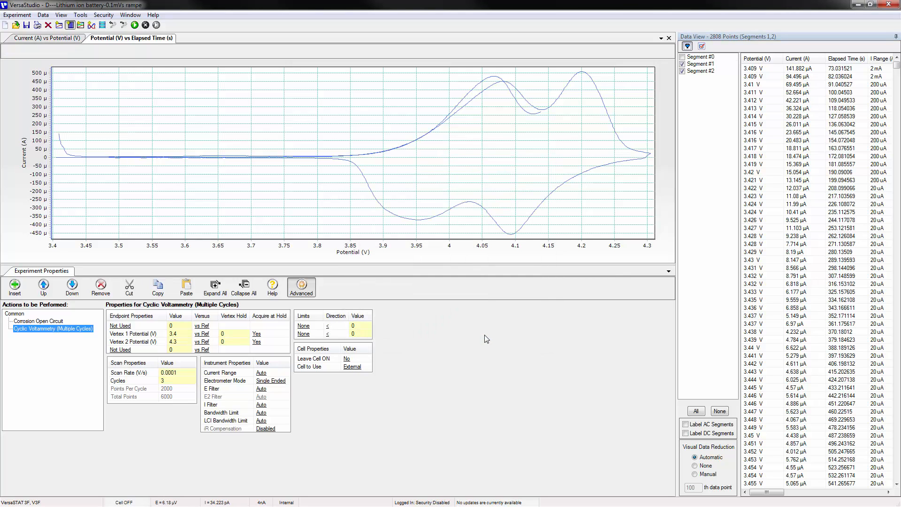
left_click(131, 38)
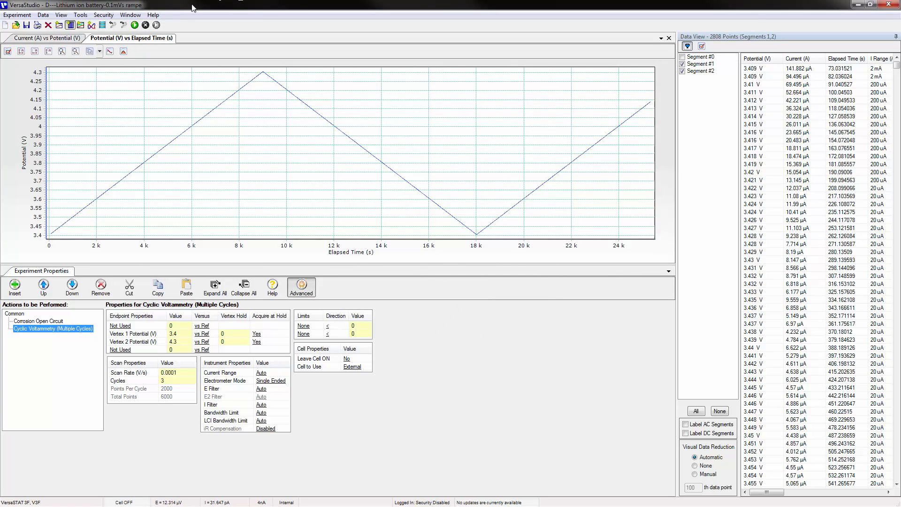
left_click(46, 38)
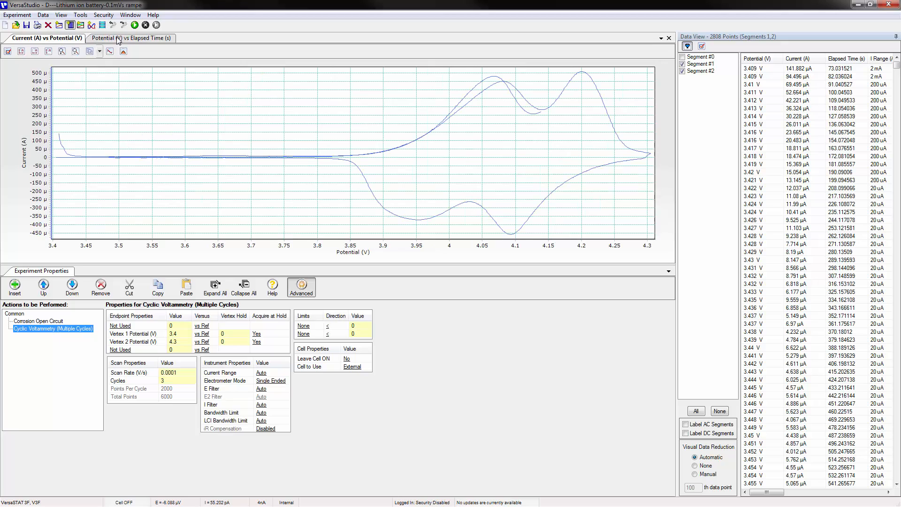
Step: Drag the Potential vs Elapsed Time tab toward the right docking arrow to split the panes
left_click(131, 38)
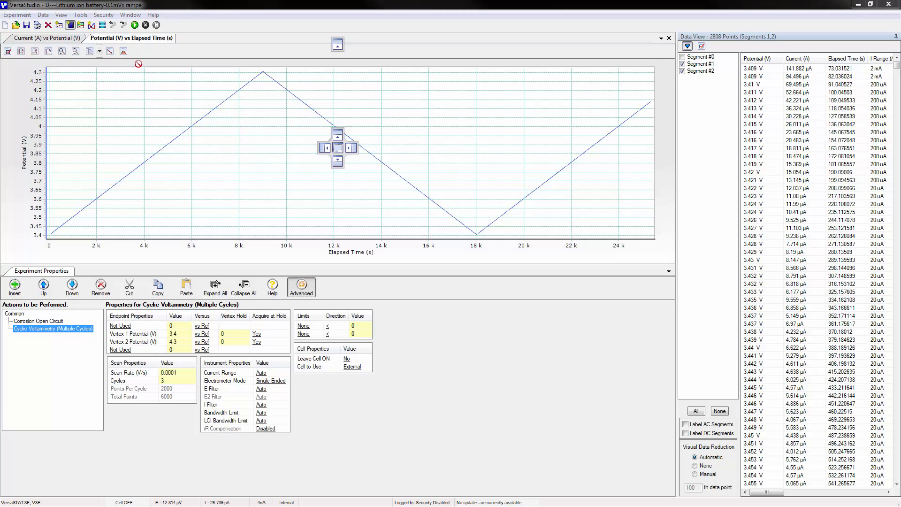
mouse_move(226, 123)
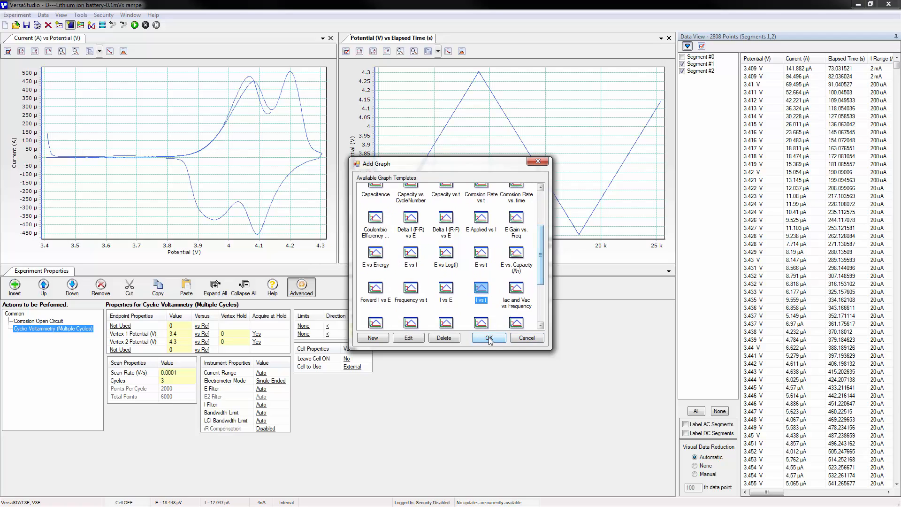
Step: Add an I vs t graph and pick up its tab to dock it beside Current vs Potential
left_click(488, 338)
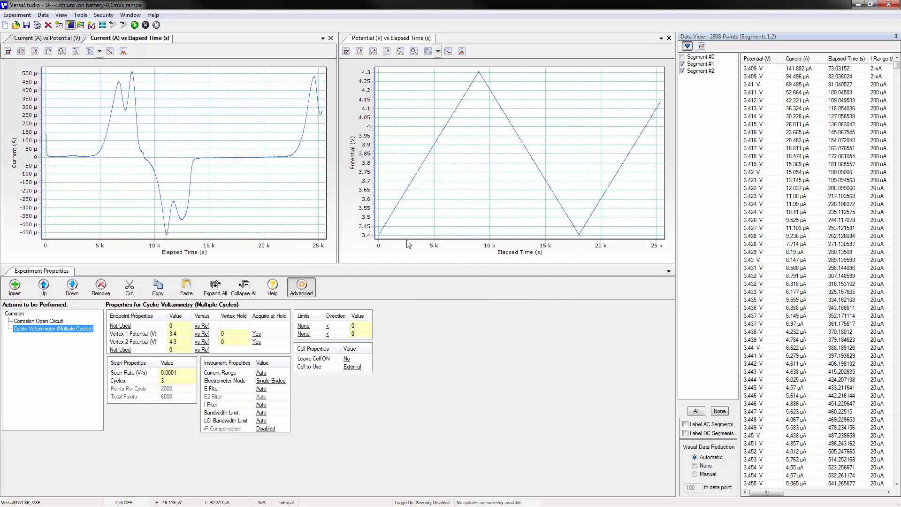
left_click(46, 37)
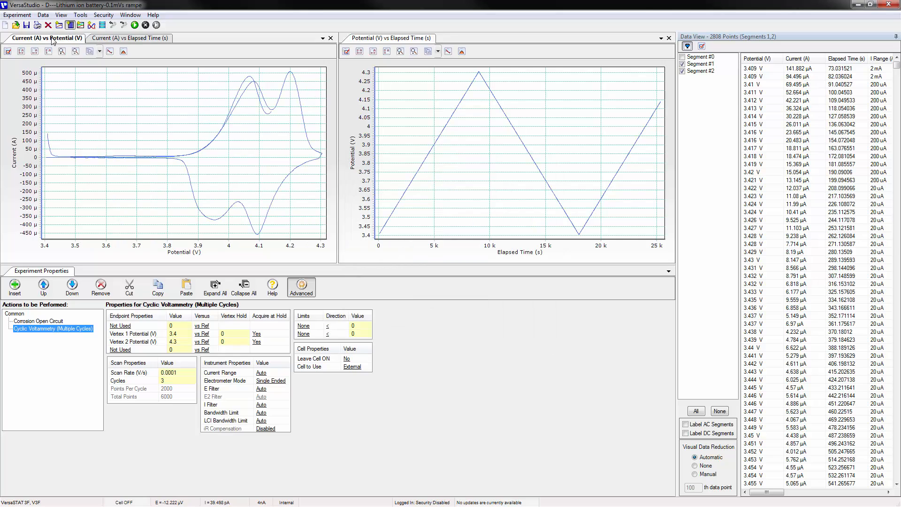
left_click(130, 37)
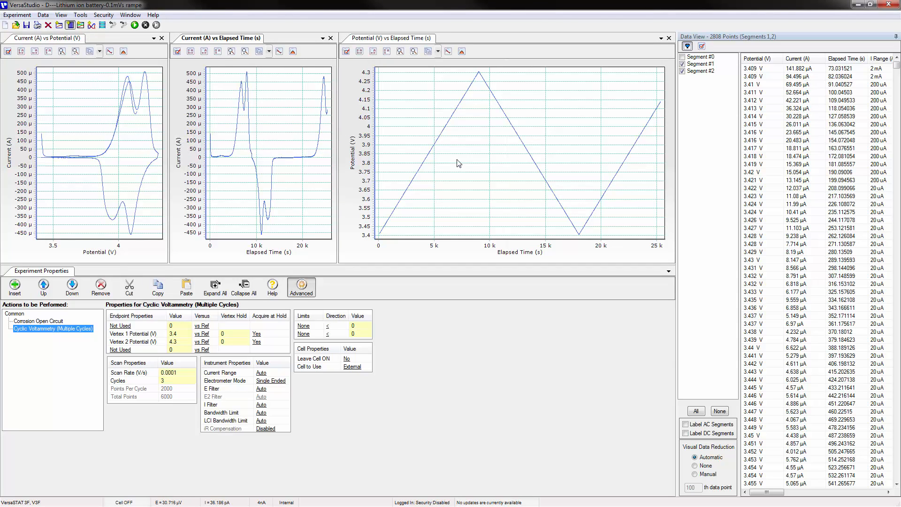
mouse_move(406, 209)
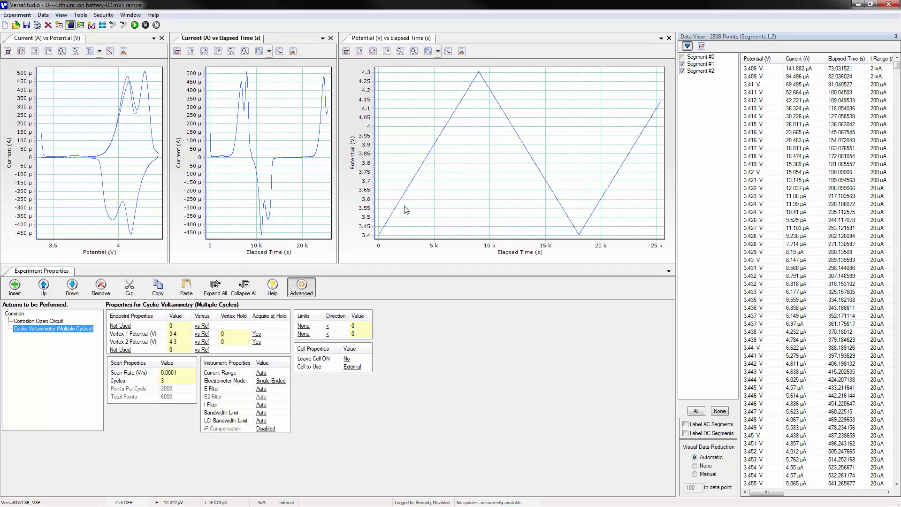
mouse_move(339, 164)
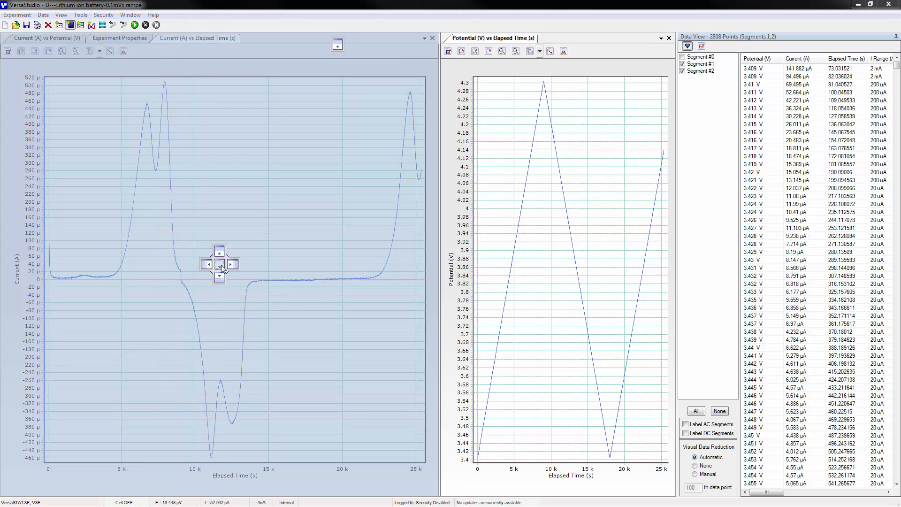
Step: Merge the Potential vs Elapsed Time graph into the tab group, then reach for the View menu
left_click(286, 37)
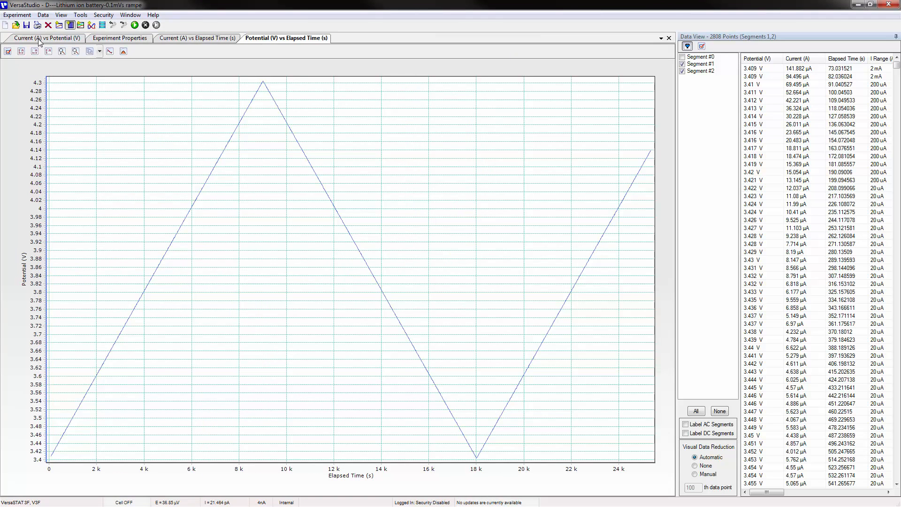
left_click(60, 14)
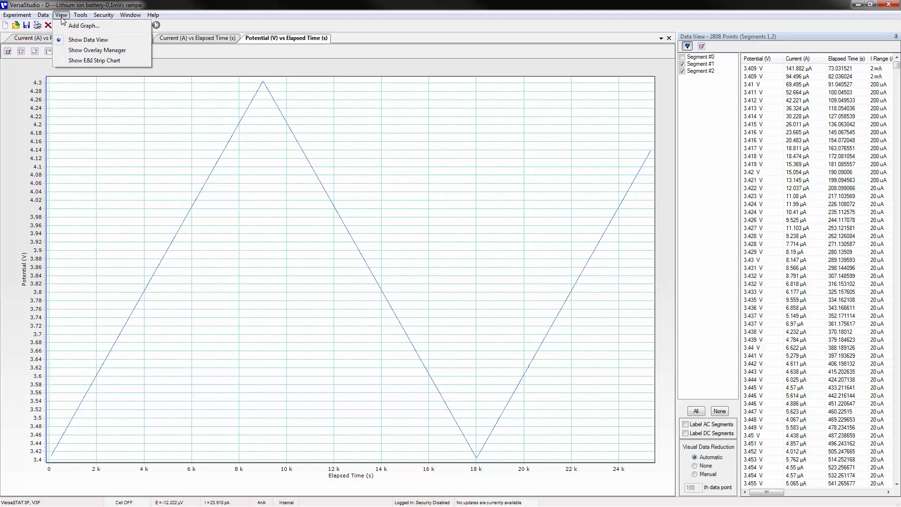
mouse_move(96, 50)
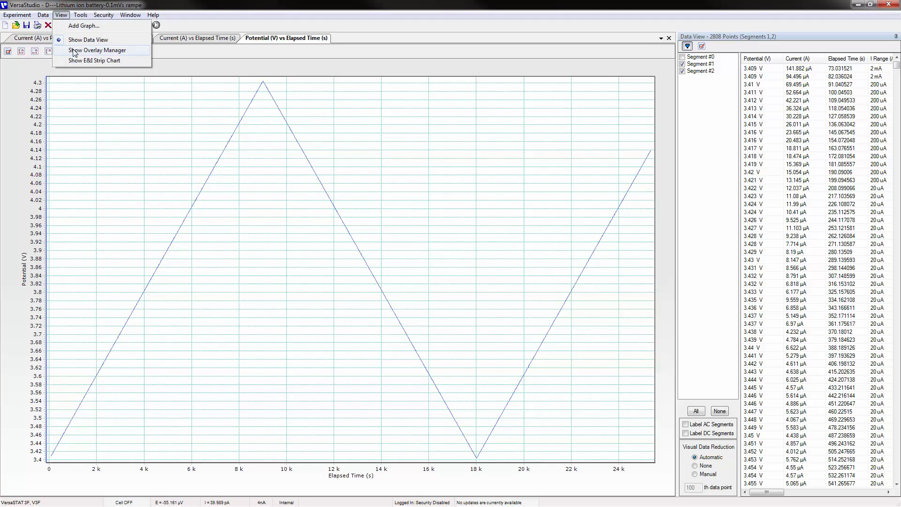
Step: Show the Overlay Manager and dock Experiment Properties back below the graphs
left_click(97, 49)
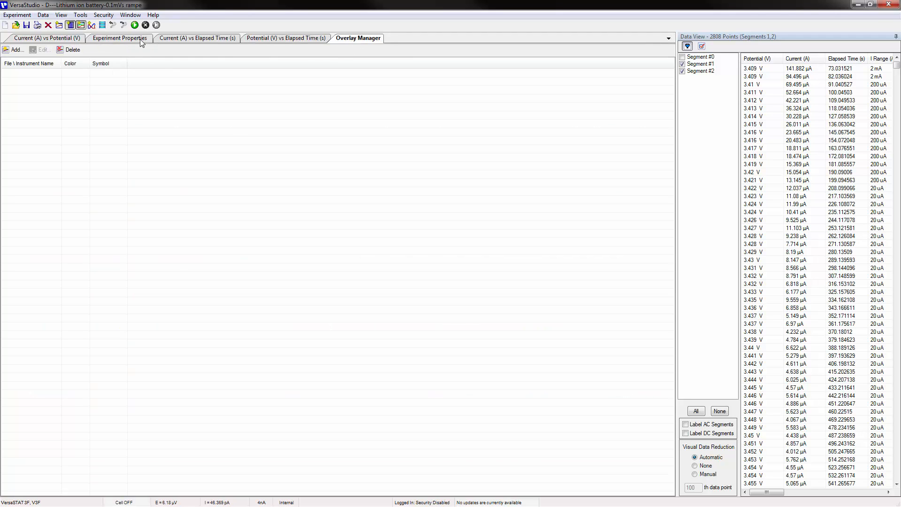
left_click(120, 38)
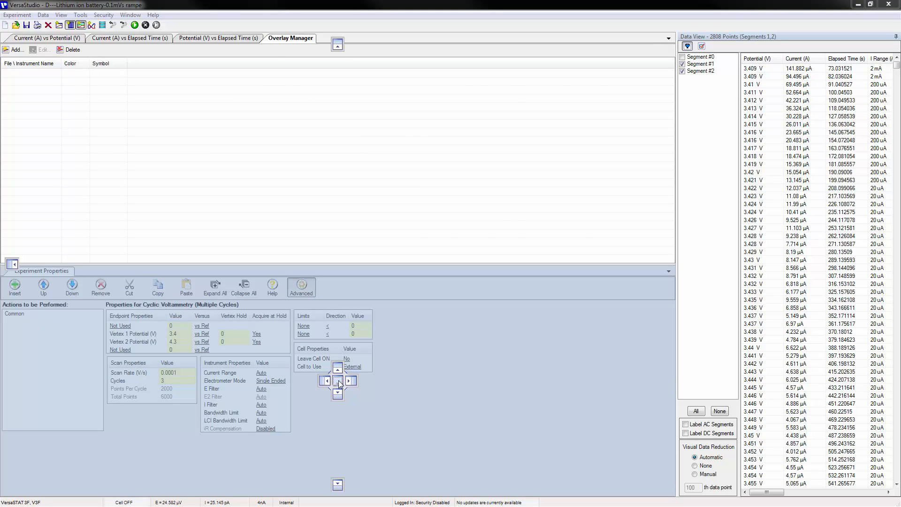
left_click(46, 38)
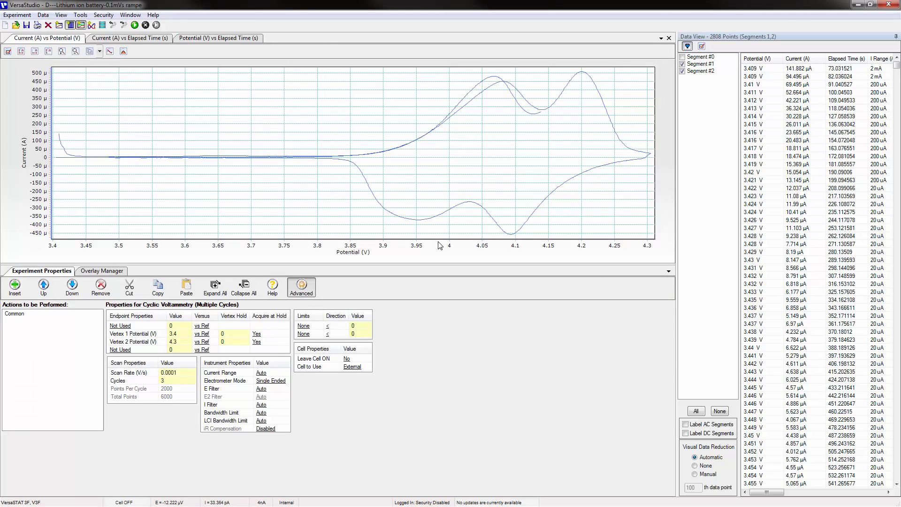
mouse_move(444, 247)
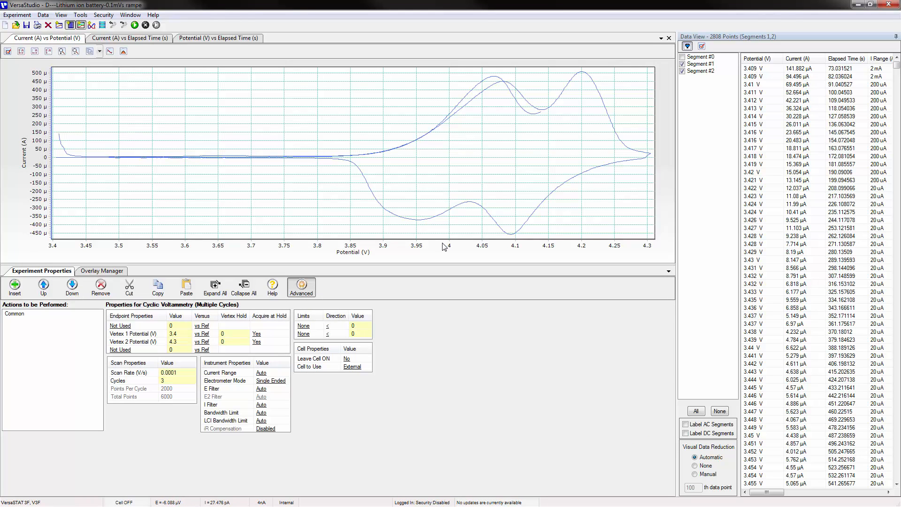